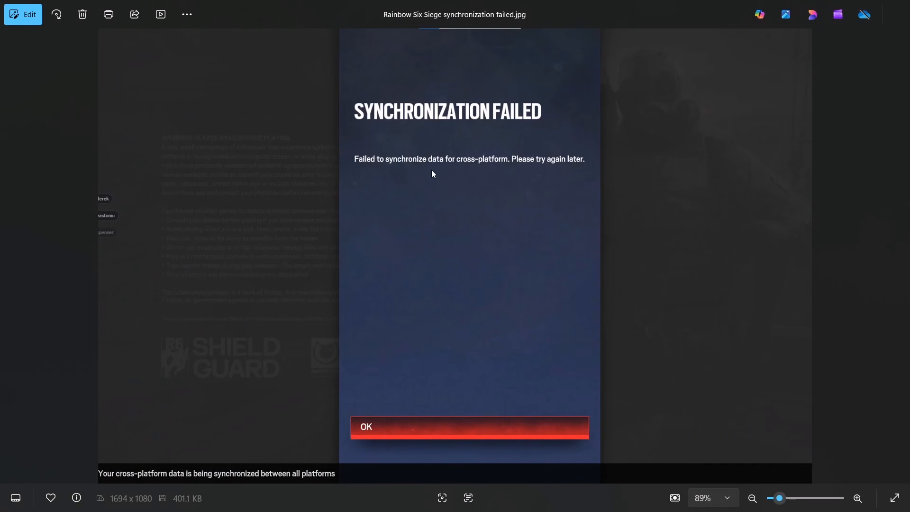
pyautogui.moveTo(380, 187)
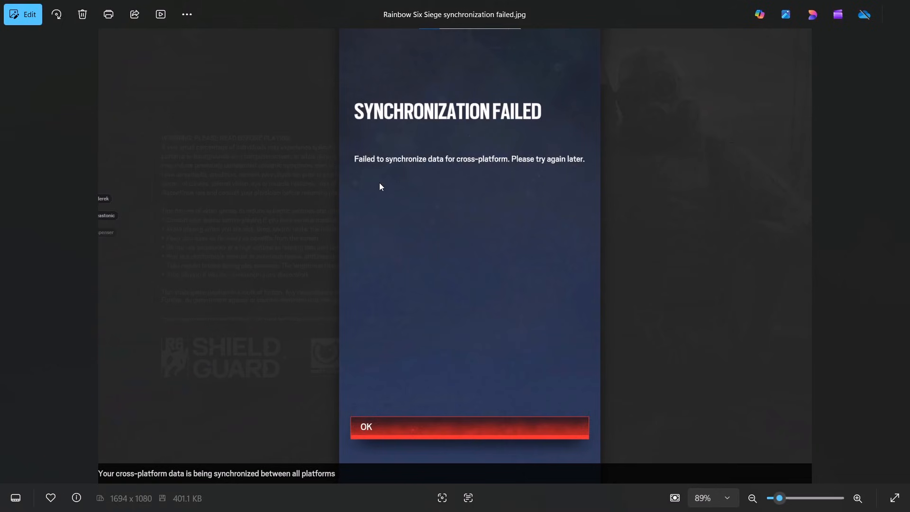
pyautogui.moveTo(487, 170)
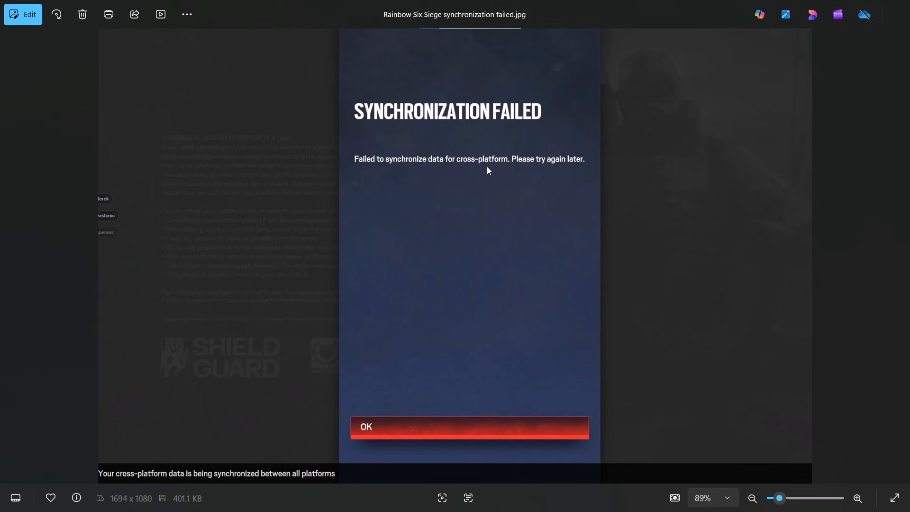
pyautogui.moveTo(574, 174)
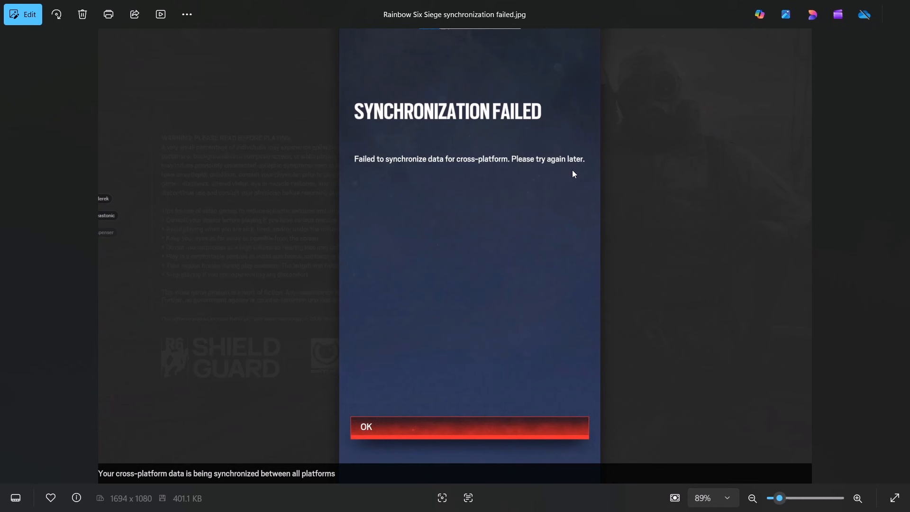
pyautogui.moveTo(552, 182)
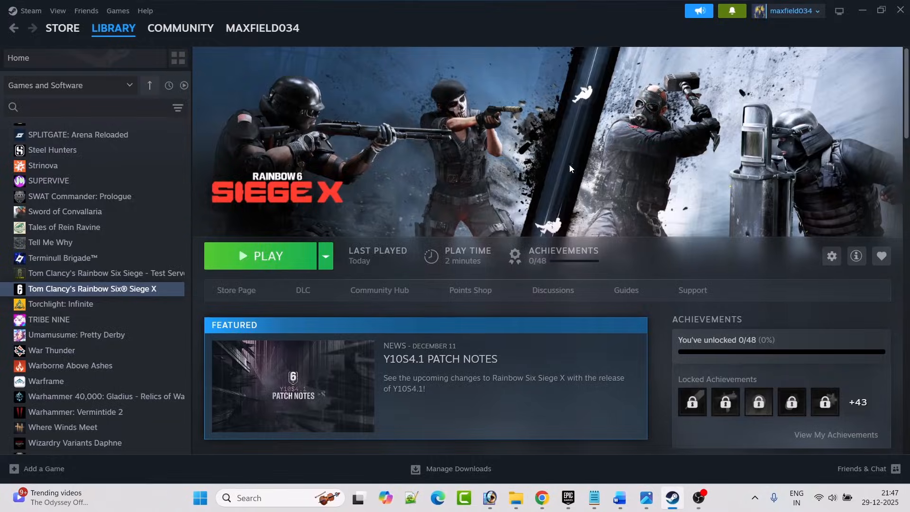
# - Bring the Word notes forward and highlight the 'Links are given in video description' line
pyautogui.click(618, 502)
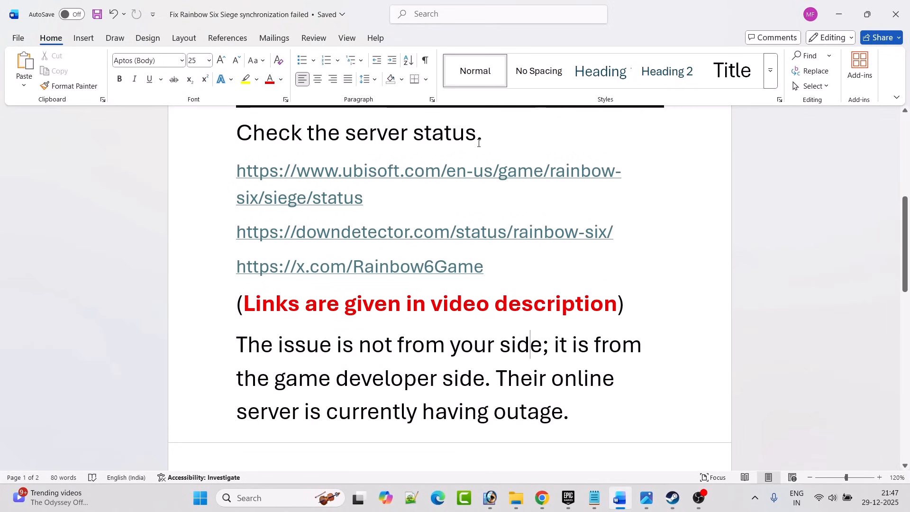
pyautogui.moveTo(363, 171); pyautogui.dragTo(363, 197)
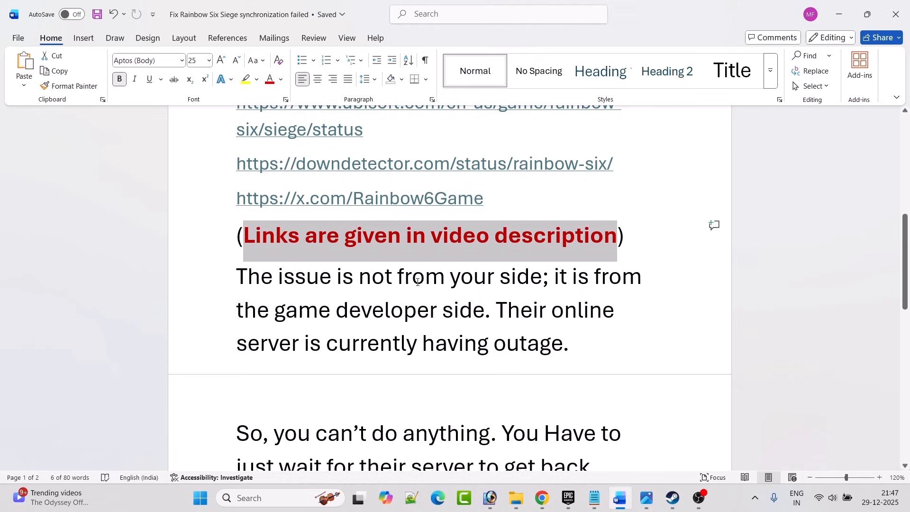
pyautogui.moveTo(379, 325)
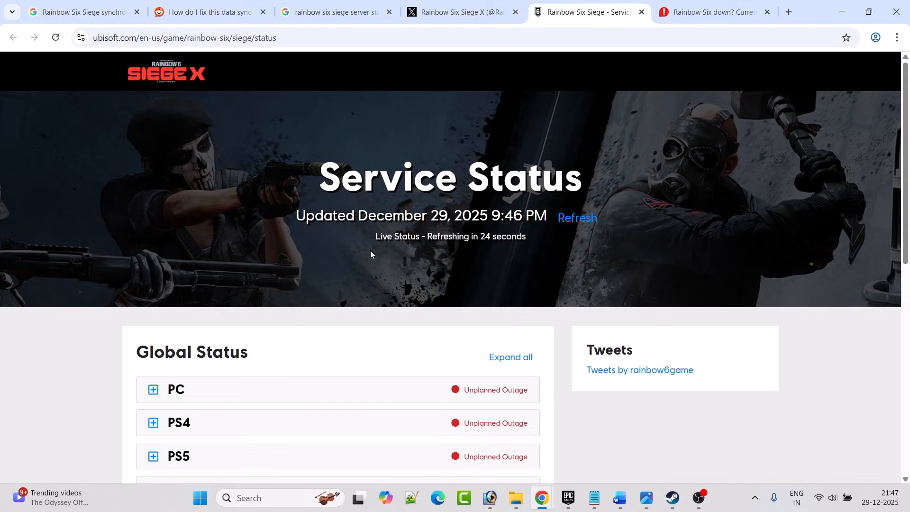
# - Review the Ubisoft Global Status list showing every platform under Unplanned Outage
pyautogui.scroll(-3)
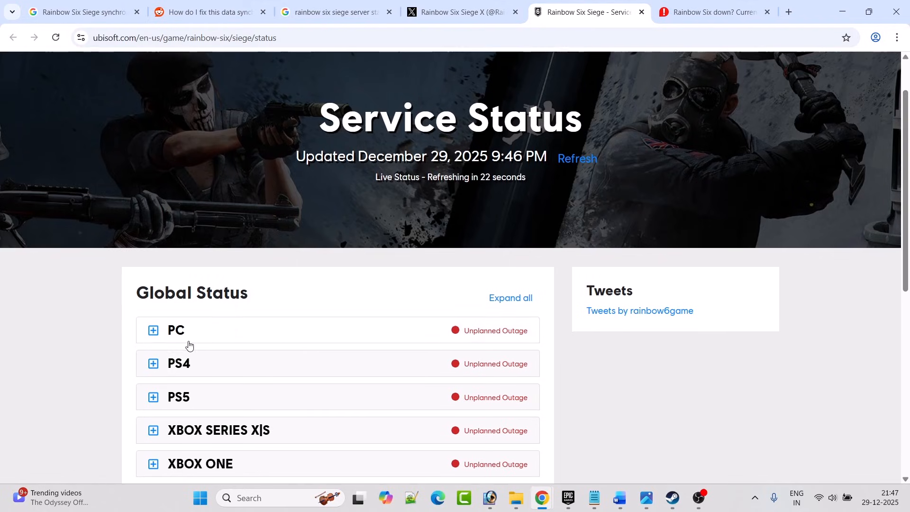
pyautogui.scroll(-3)
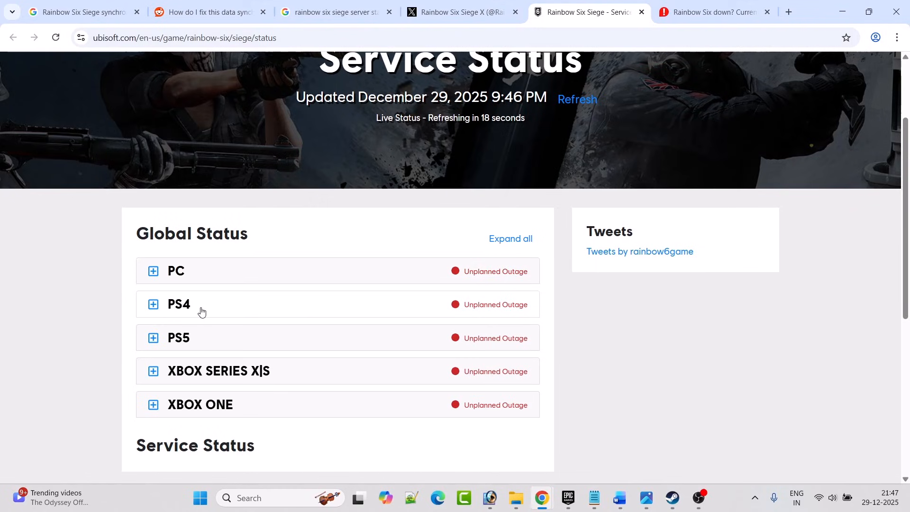
pyautogui.moveTo(270, 379)
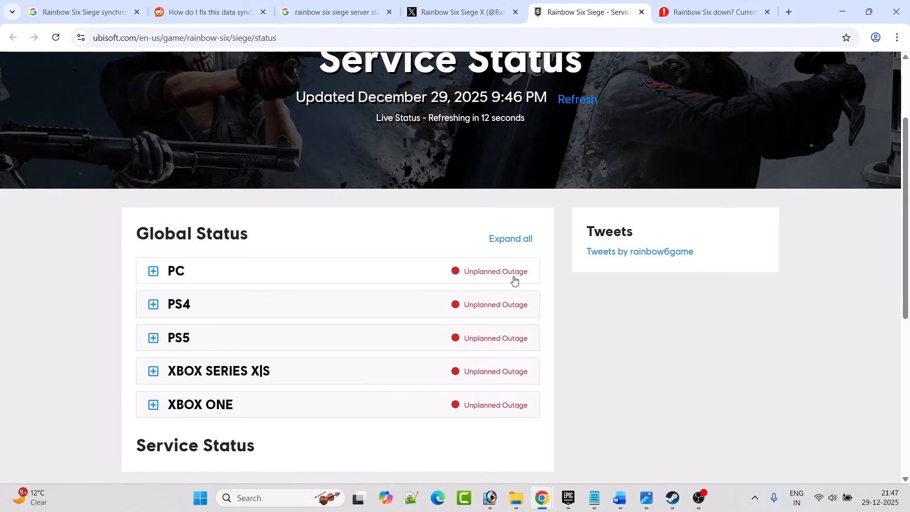
pyautogui.moveTo(603, 379)
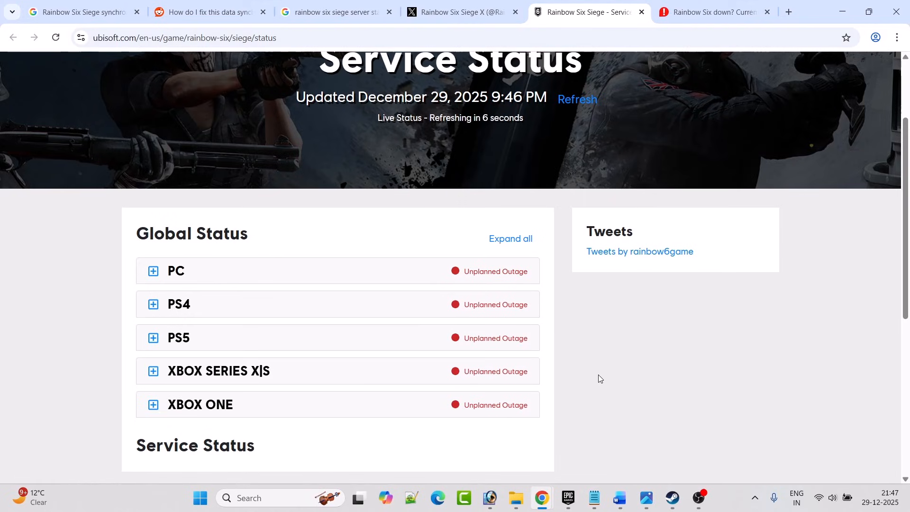
pyautogui.scroll(3)
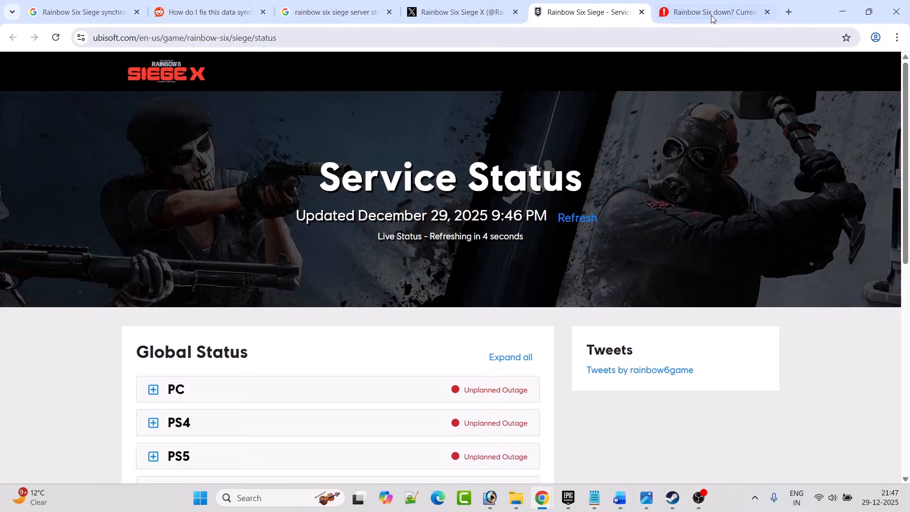
# - View Downdetector's 24-hour Rainbow Six Siege outage chart, then move to the official X account
pyautogui.click(708, 11)
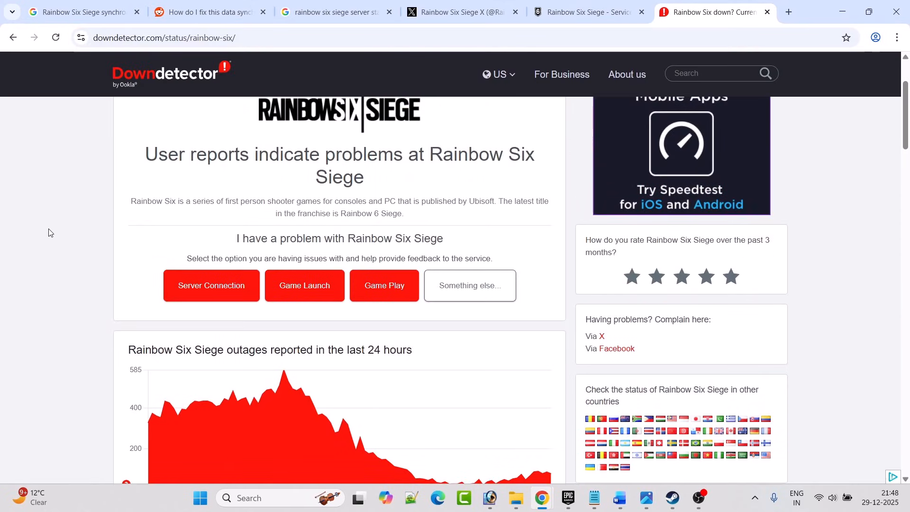
pyautogui.scroll(-3)
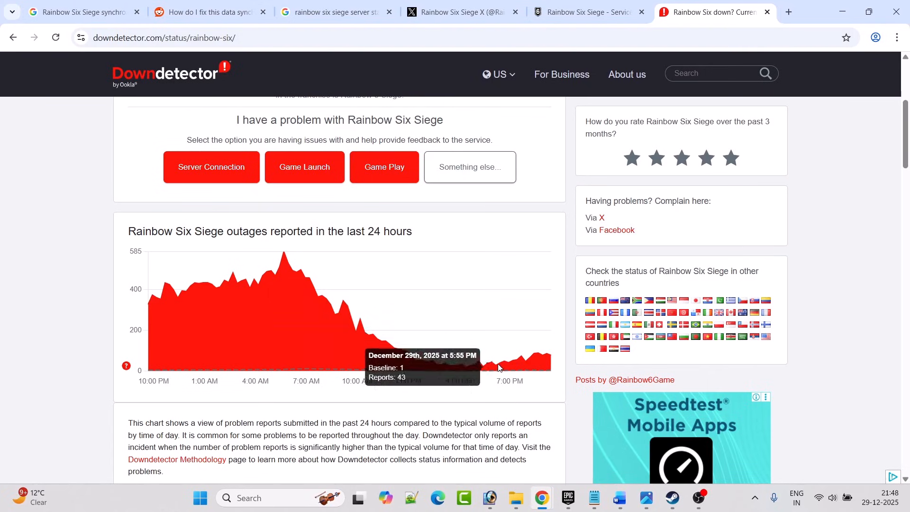
pyautogui.click(462, 12)
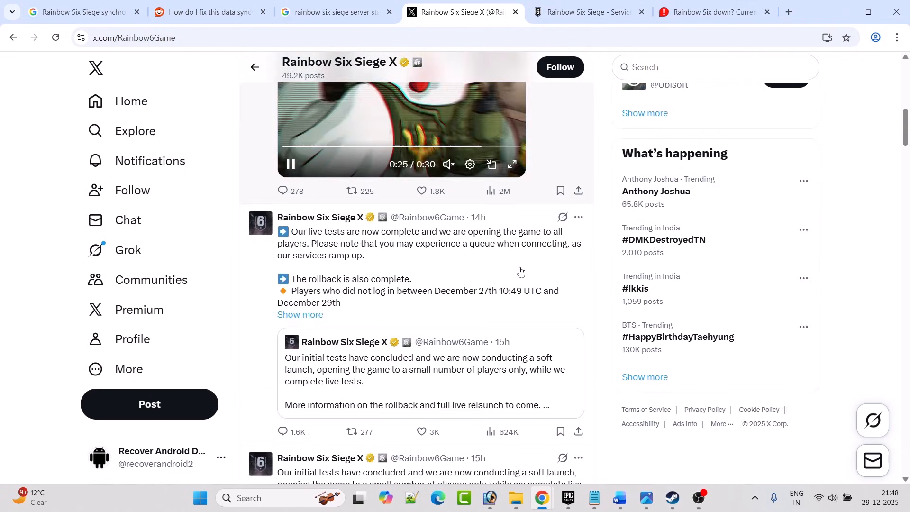
# - Read the Rainbow Six Siege X posts about completed live tests and the finished rollback
pyautogui.scroll(-3)
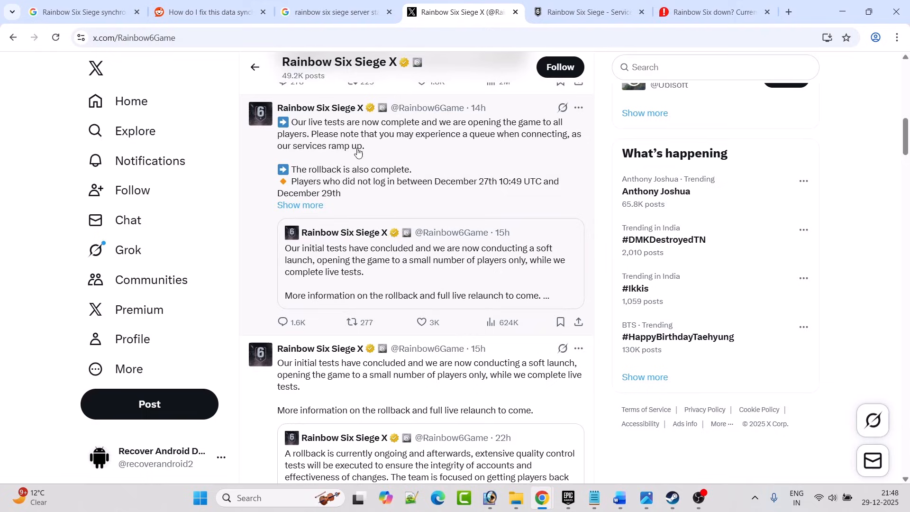
pyautogui.moveTo(423, 143)
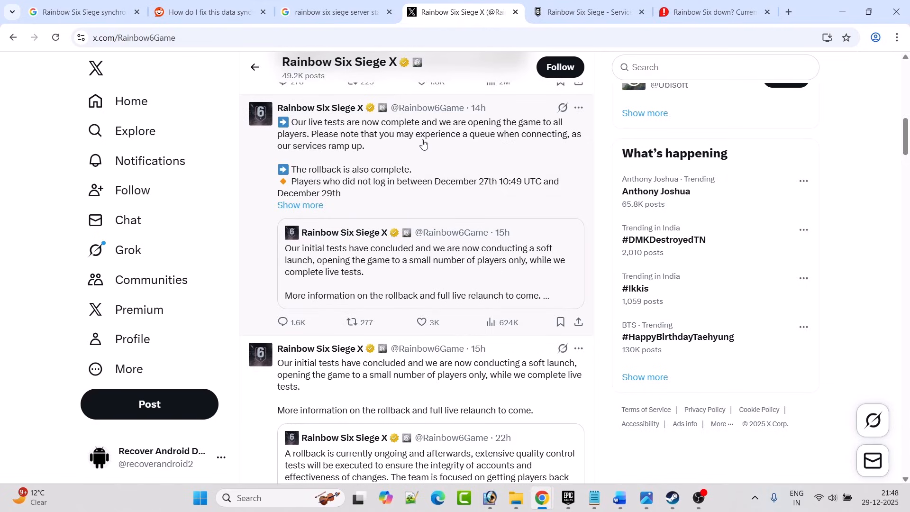
pyautogui.moveTo(566, 148)
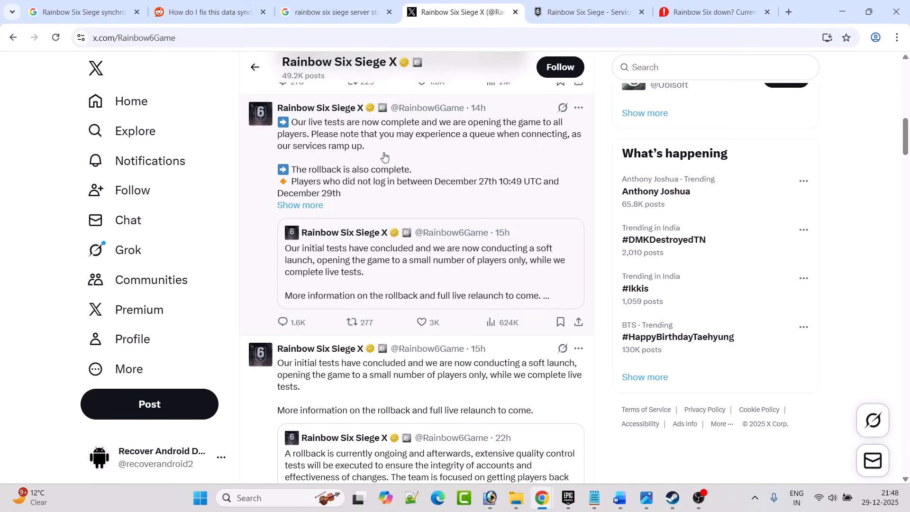
pyautogui.moveTo(341, 132)
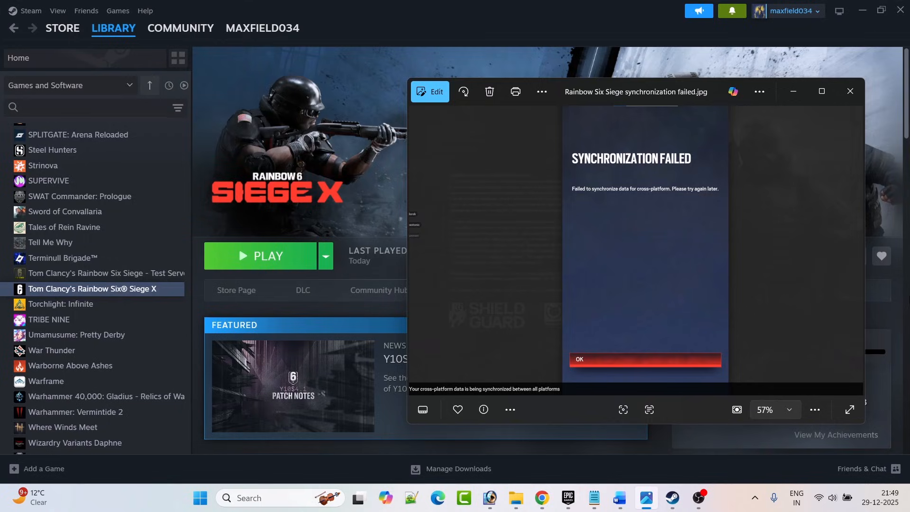
pyautogui.moveTo(723, 275)
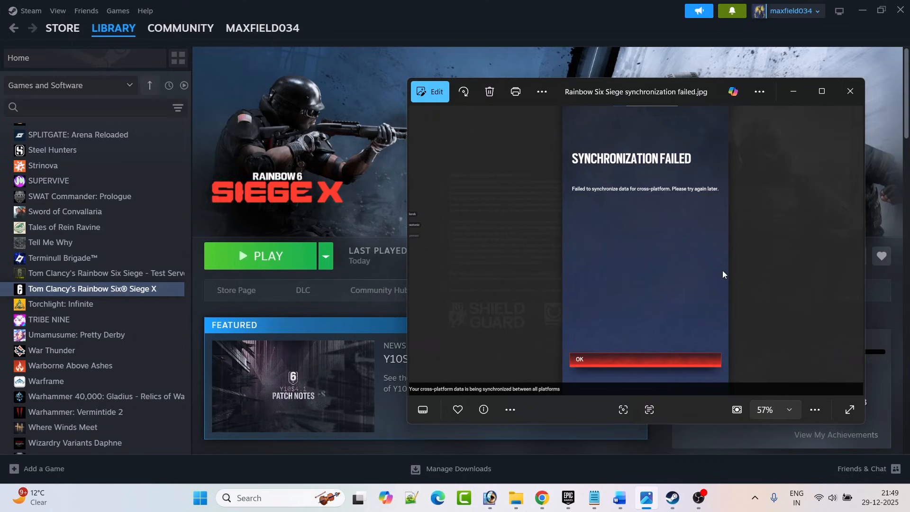
pyautogui.moveTo(718, 349)
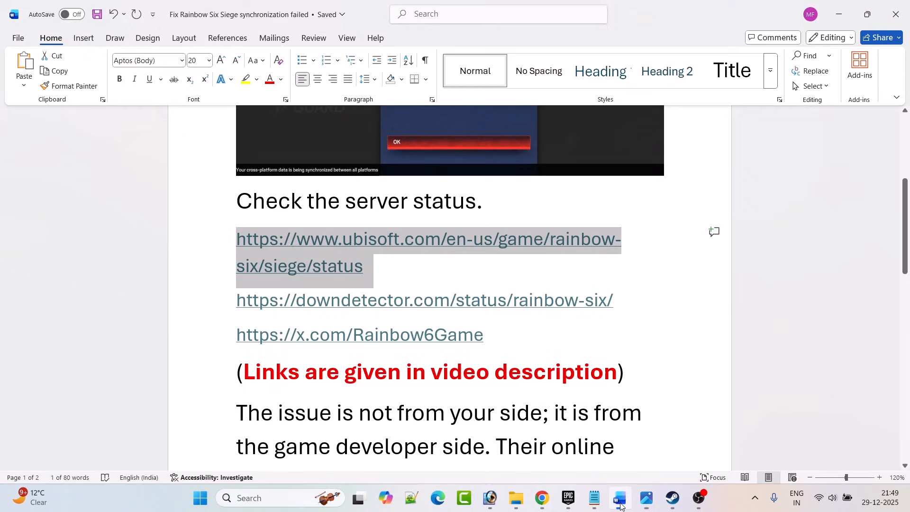
# - Reach the closing advice to wait for servers and restart the device and router
pyautogui.scroll(-3)
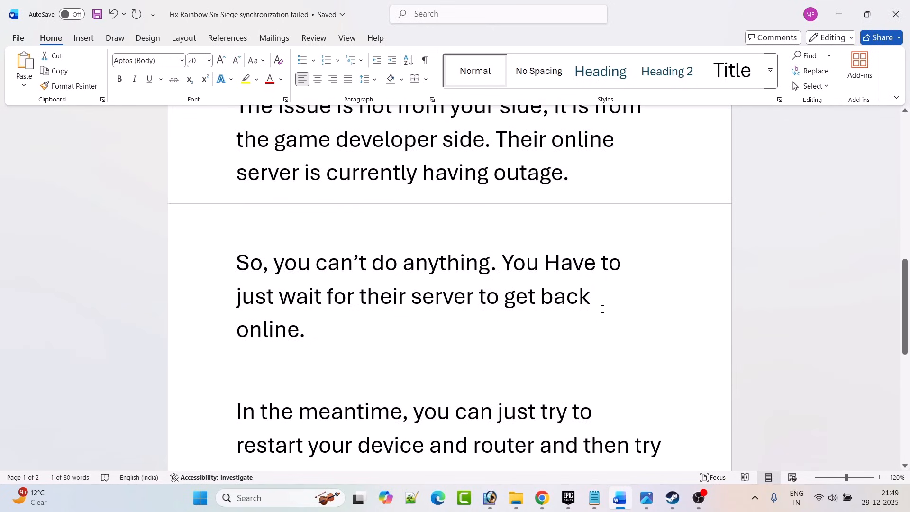
pyautogui.scroll(-3)
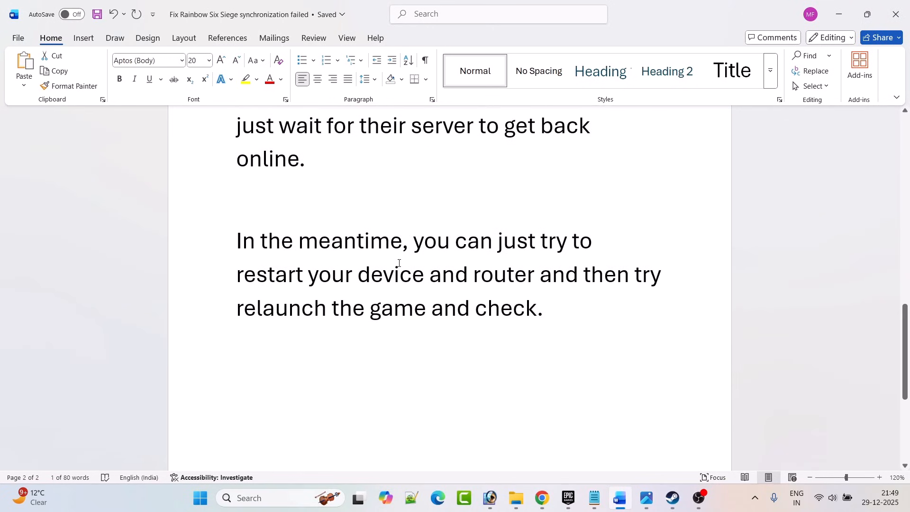
pyautogui.moveTo(496, 284)
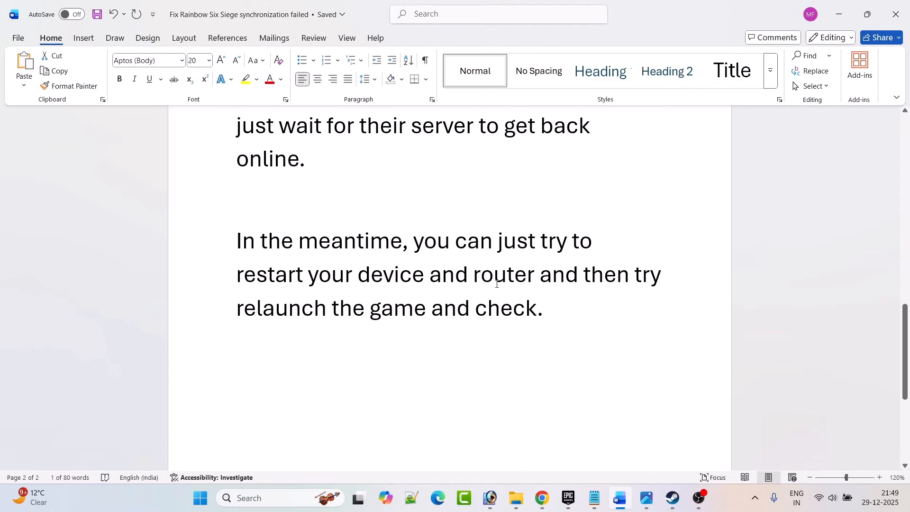